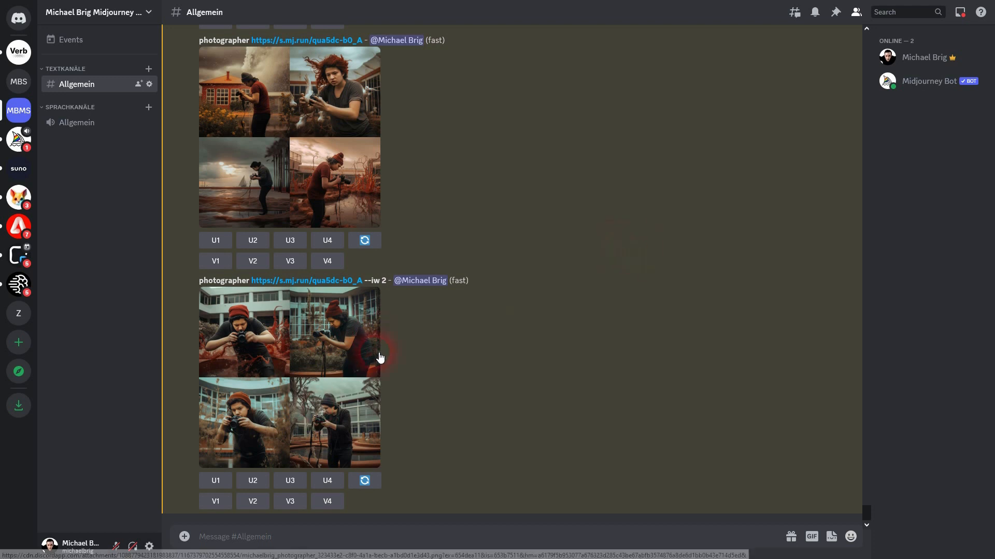
- Bring up a new /imagine command in the Midjourney Bot message box
double_click(376, 280)
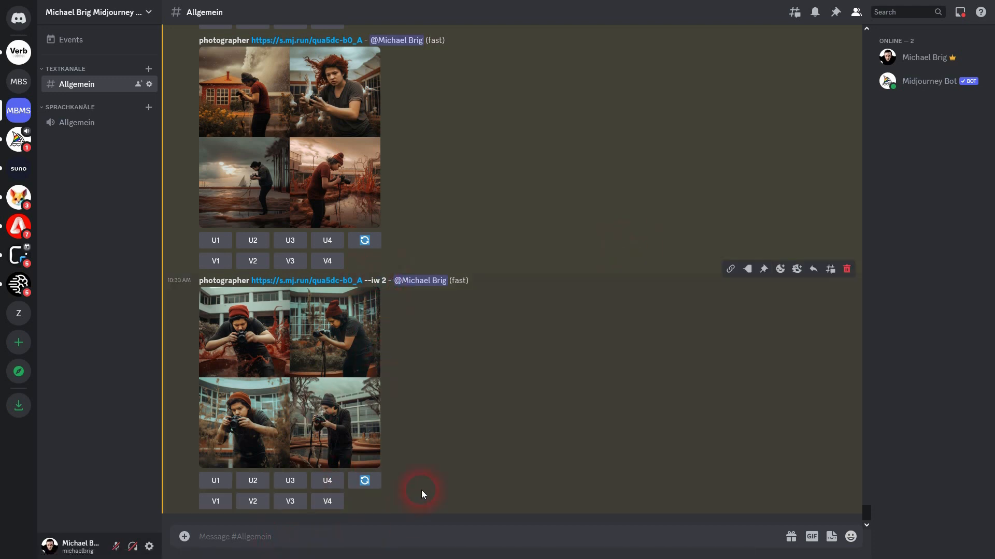
type("/imagine prompt photgrapher")
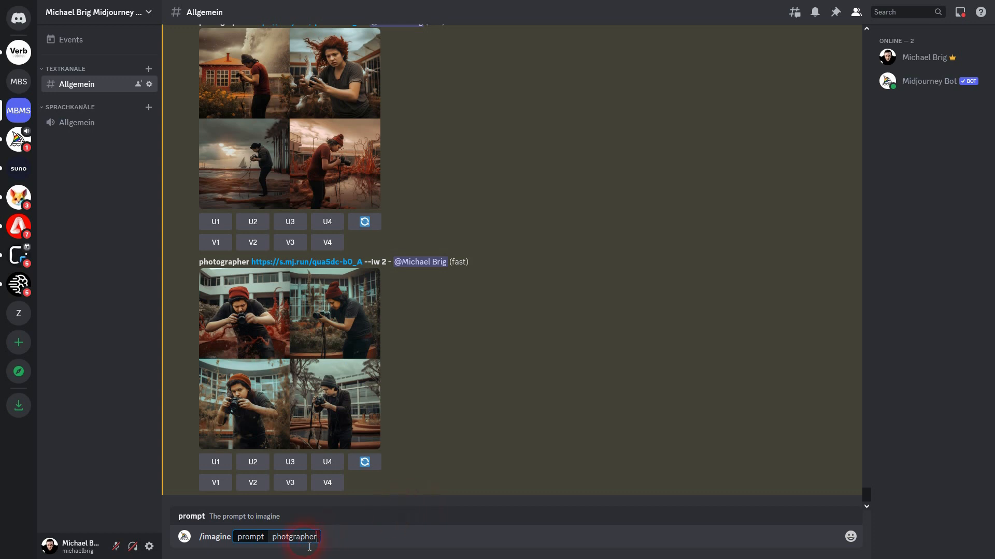
- Submit the 'photographer' prompt with the Unsplash photo link, twice
type("photographer")
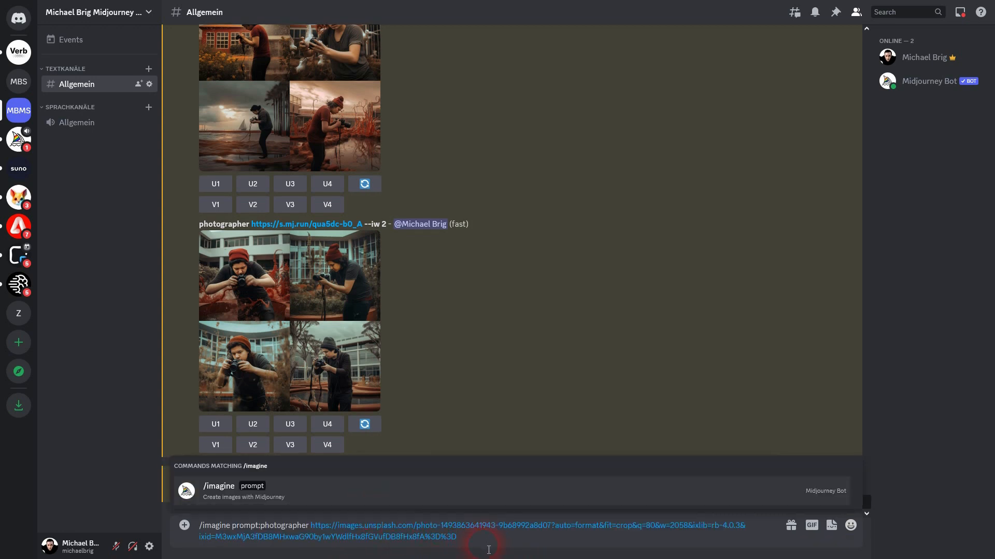
key("Enter")
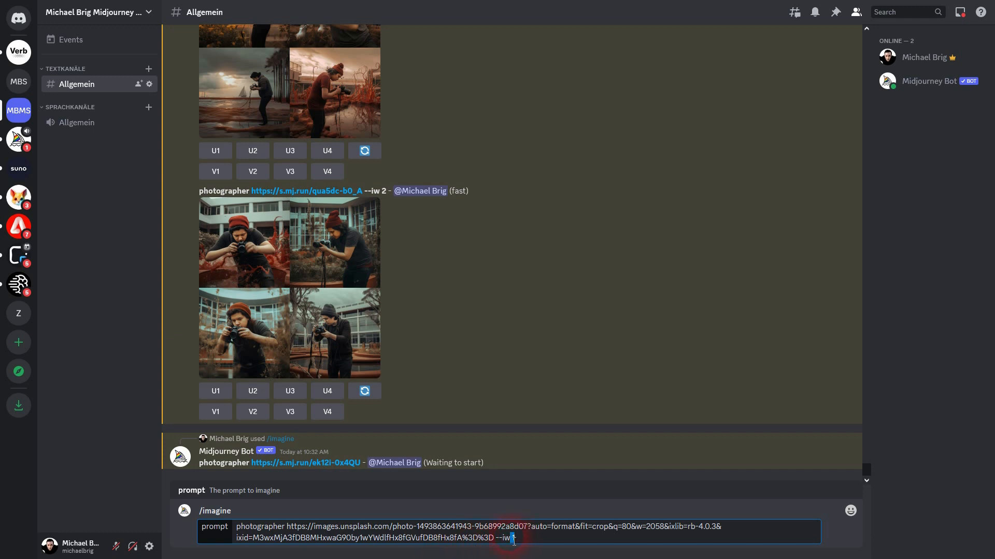
key("Enter")
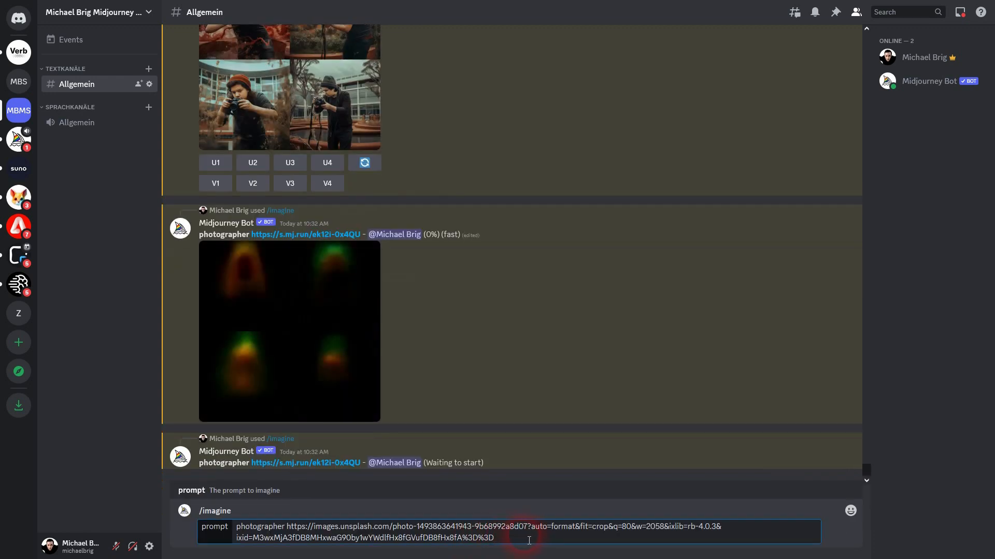
- Resubmit the photographer prompt with --iw .5 appended
type("--iw")
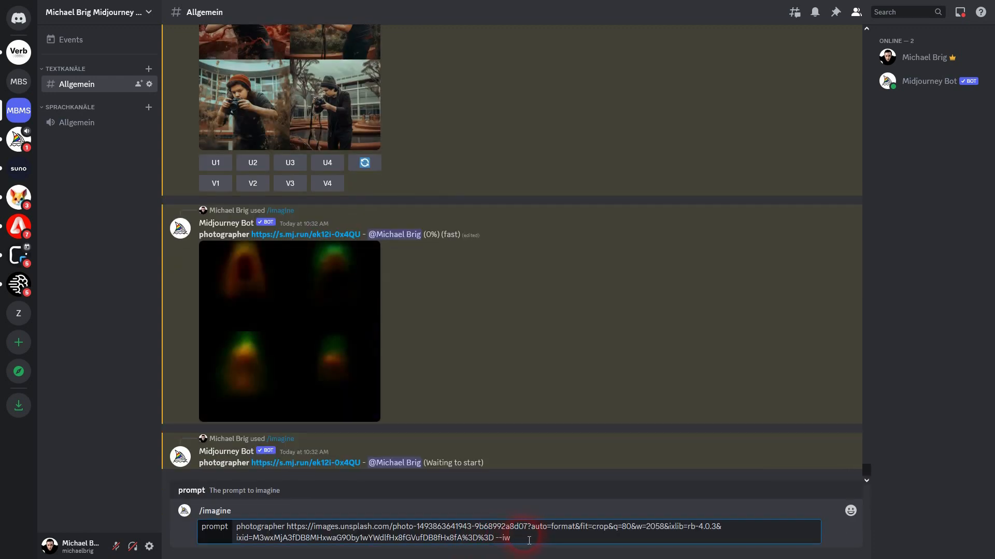
type(".5")
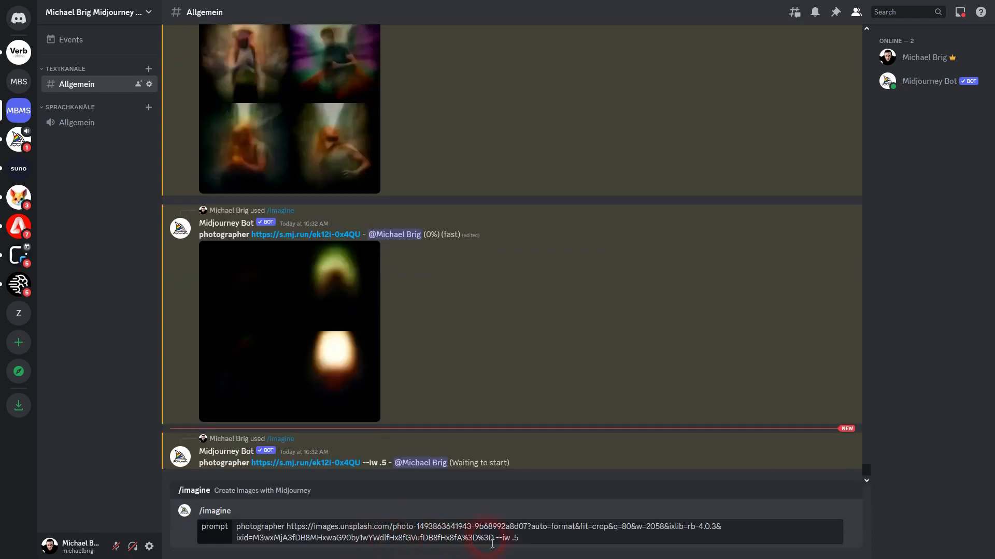
left_click(508, 532)
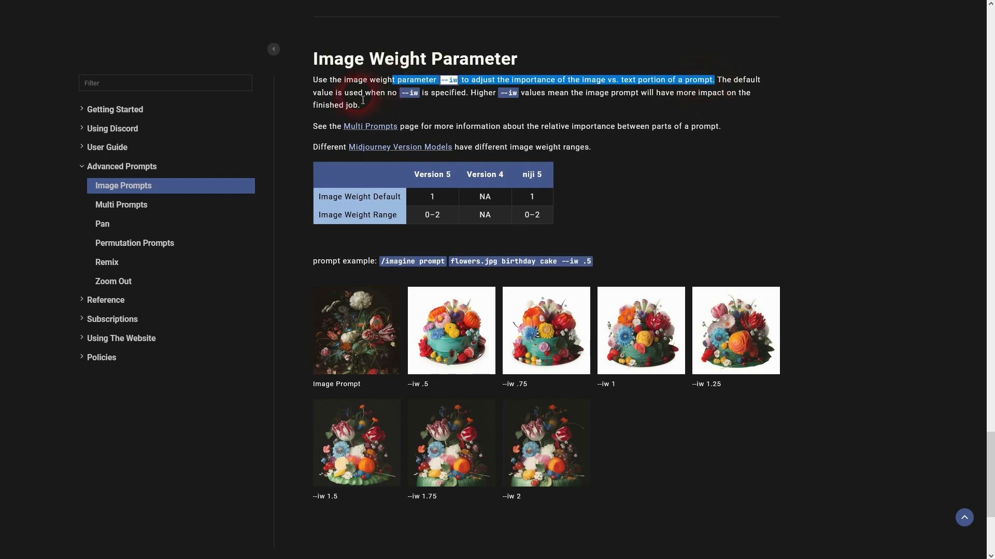
- Browse the Image Weight Parameter example images from --iw .5 to --iw 2 in the docs lightbox
left_click(477, 101)
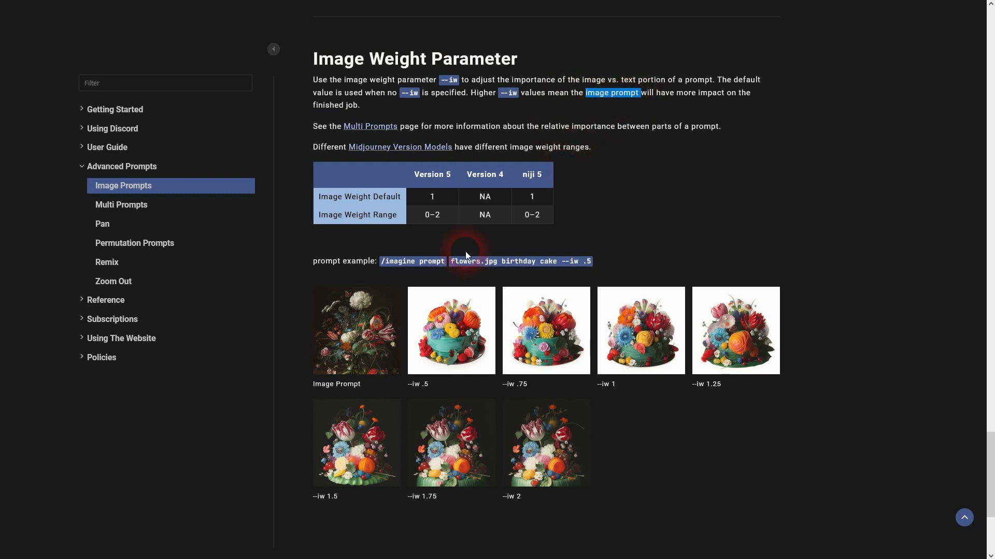
mouse_move(465, 331)
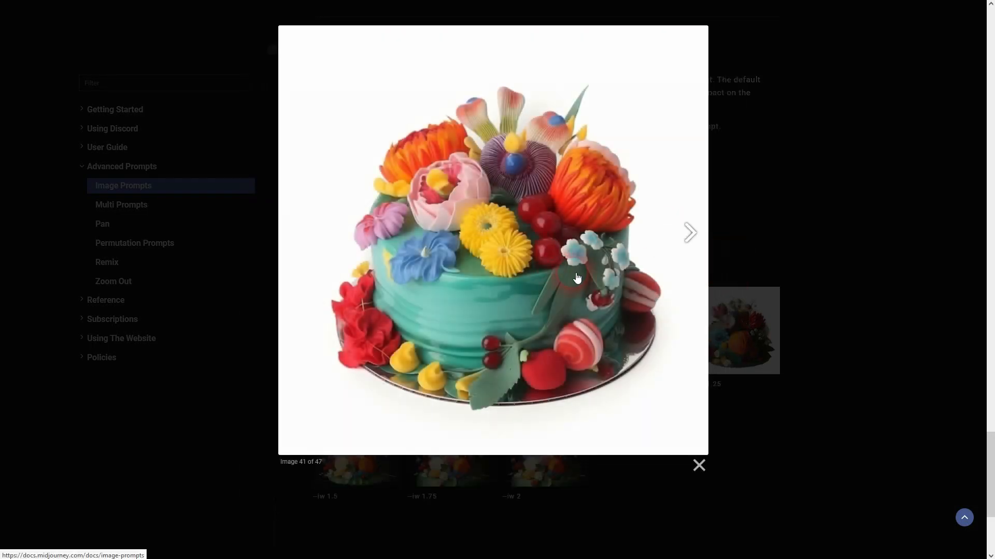
left_click(698, 465)
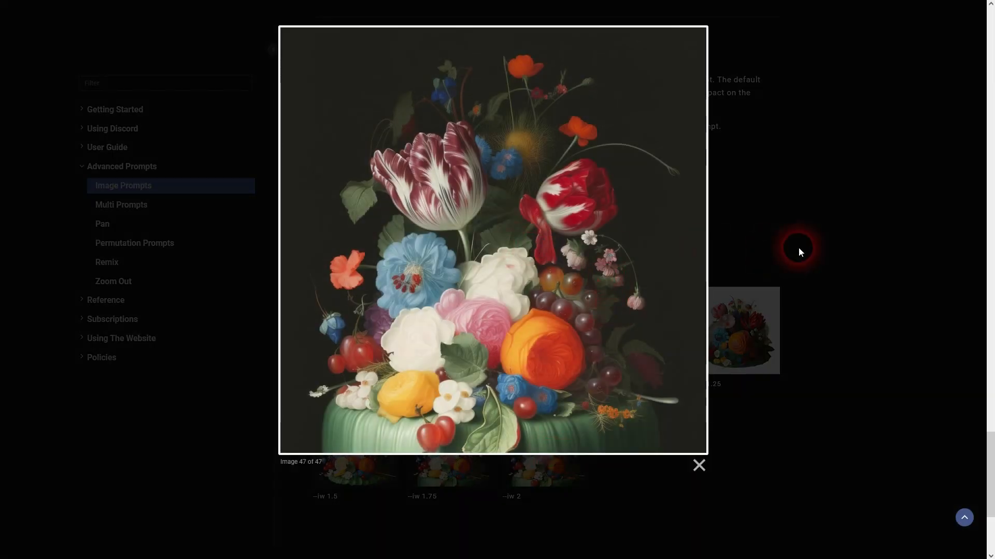
left_click(697, 465)
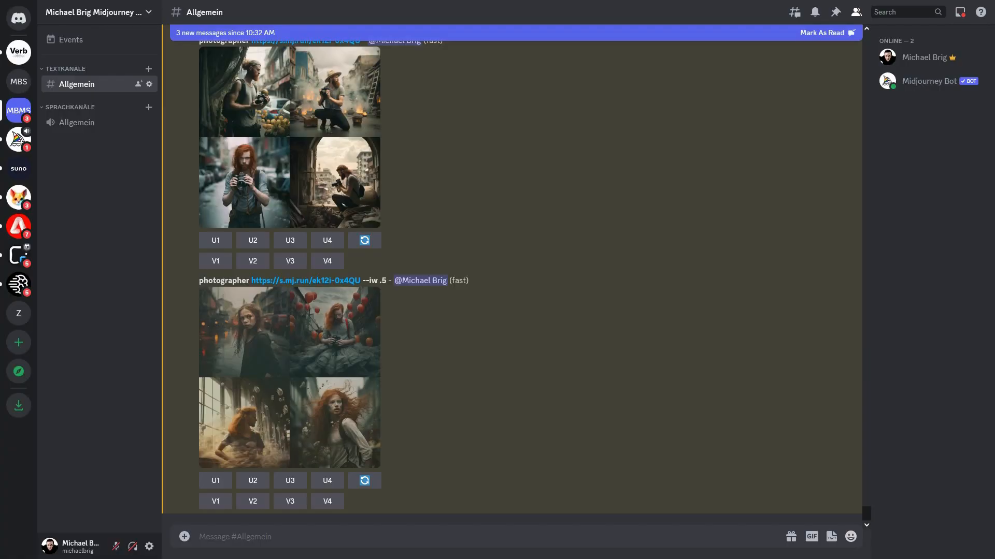
- Compare the photographer grids at --iw .5 and 1.5 in the channel
scroll("down", 3)
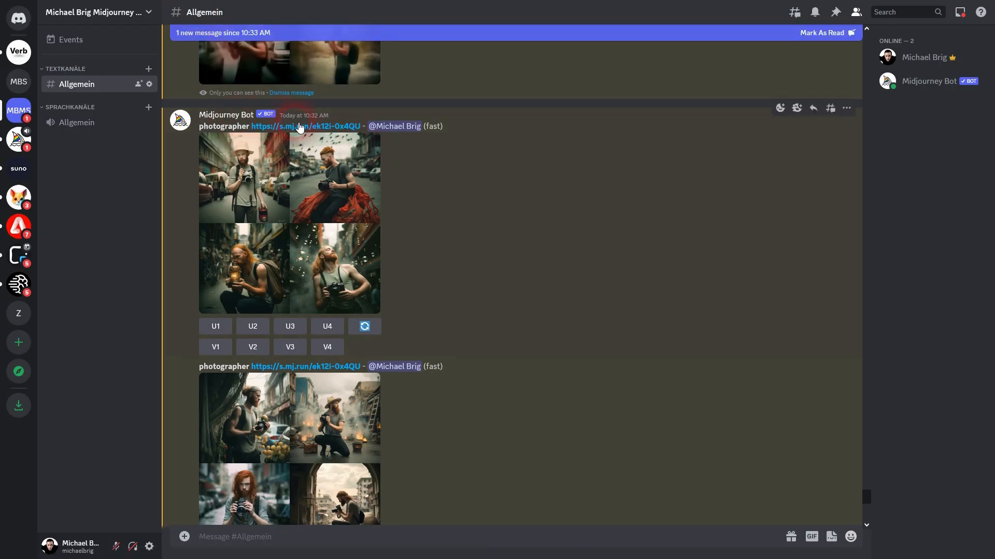
scroll("down", 3)
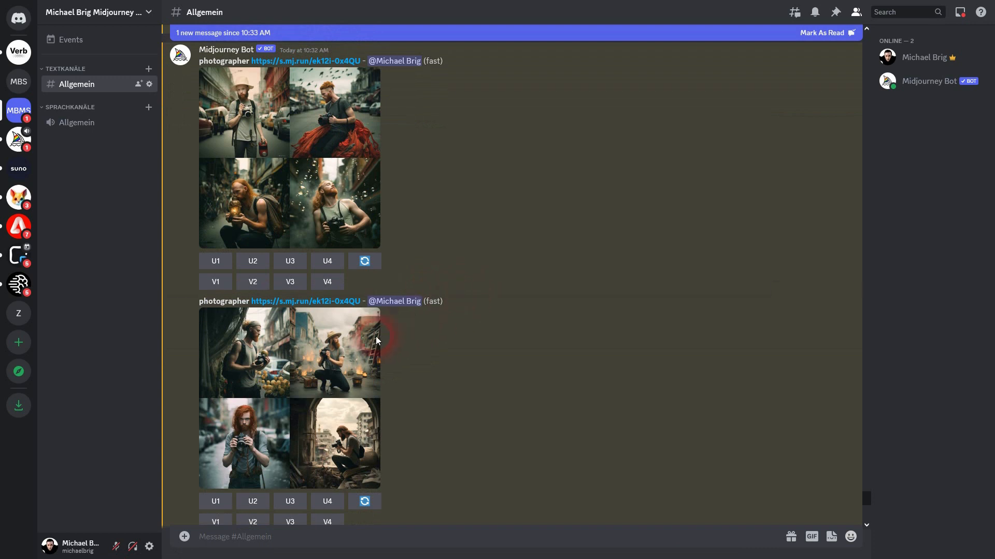
scroll("down", 3)
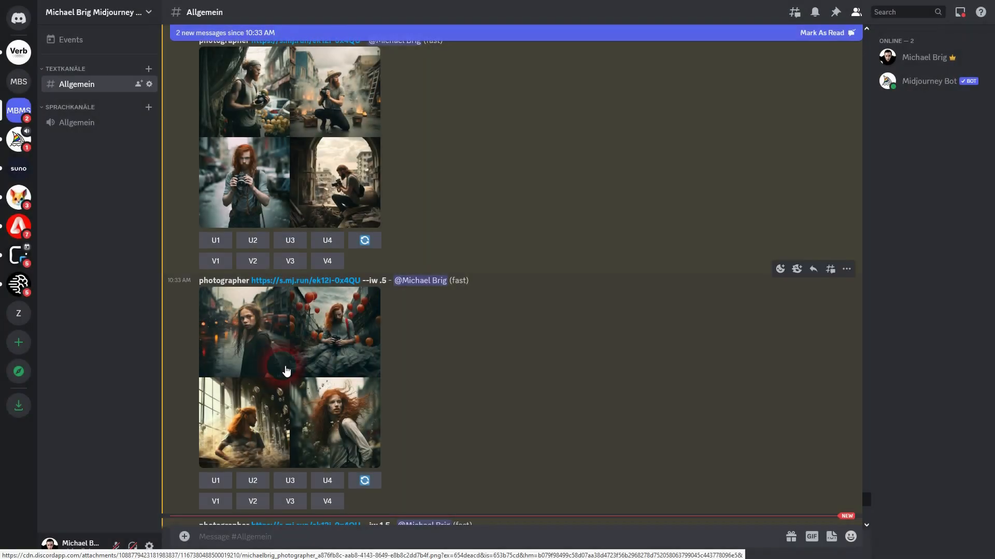
left_click(289, 375)
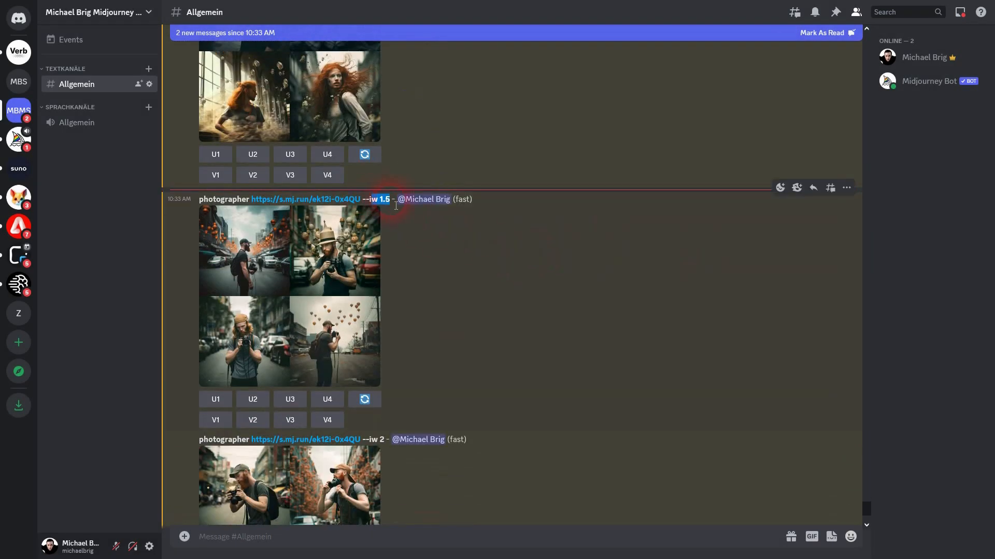
left_click(289, 294)
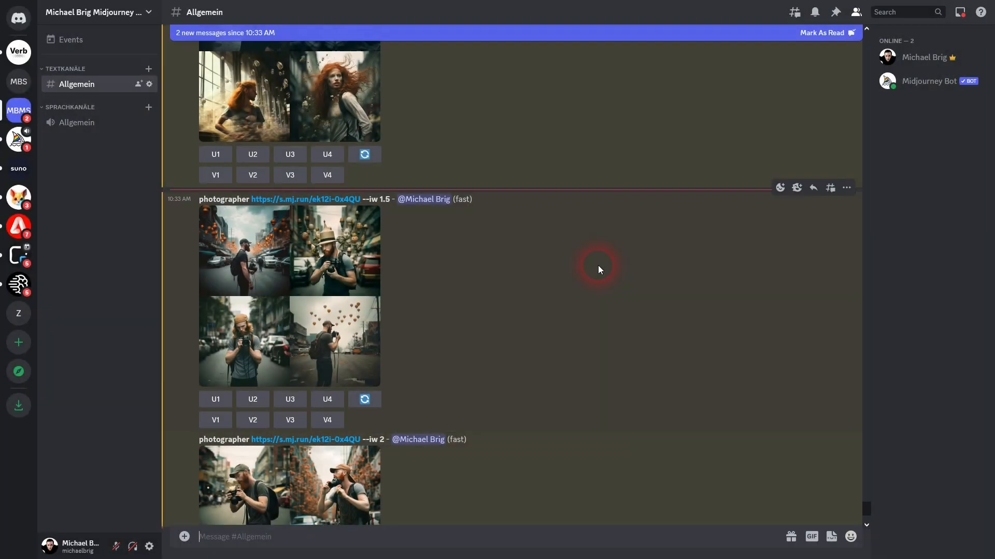
- Enlarge the --iw 2 photographer grid at full size
scroll("down", 3)
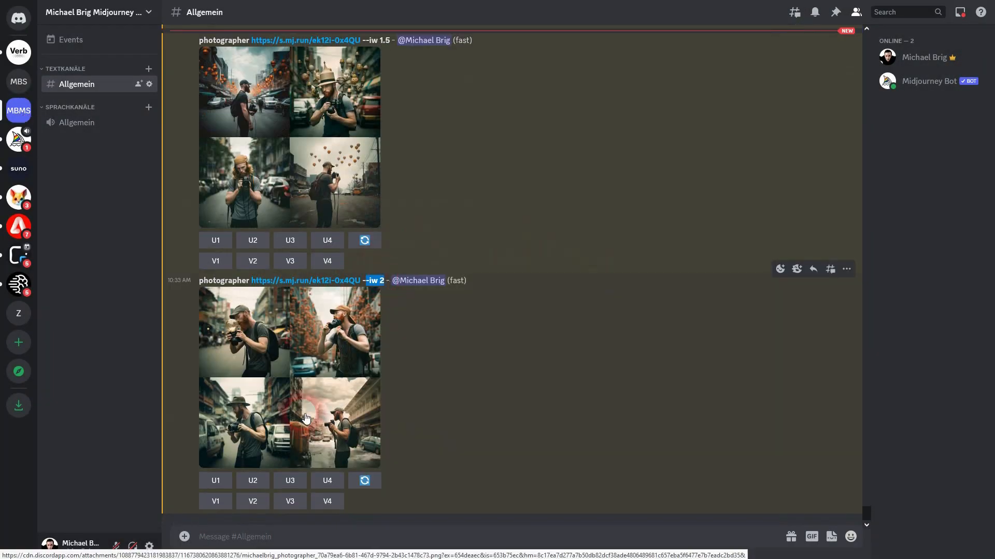
left_click(306, 418)
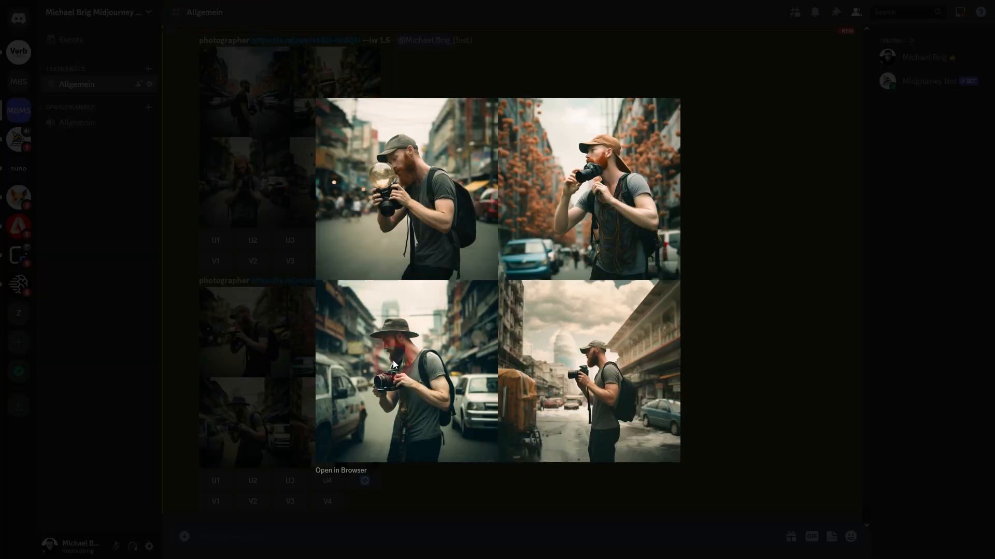
mouse_move(599, 392)
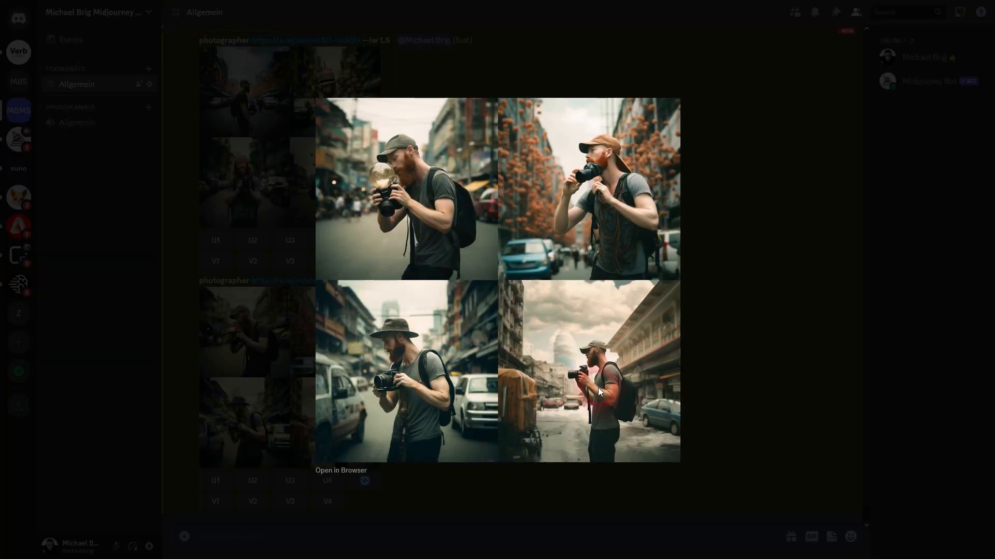
mouse_move(455, 209)
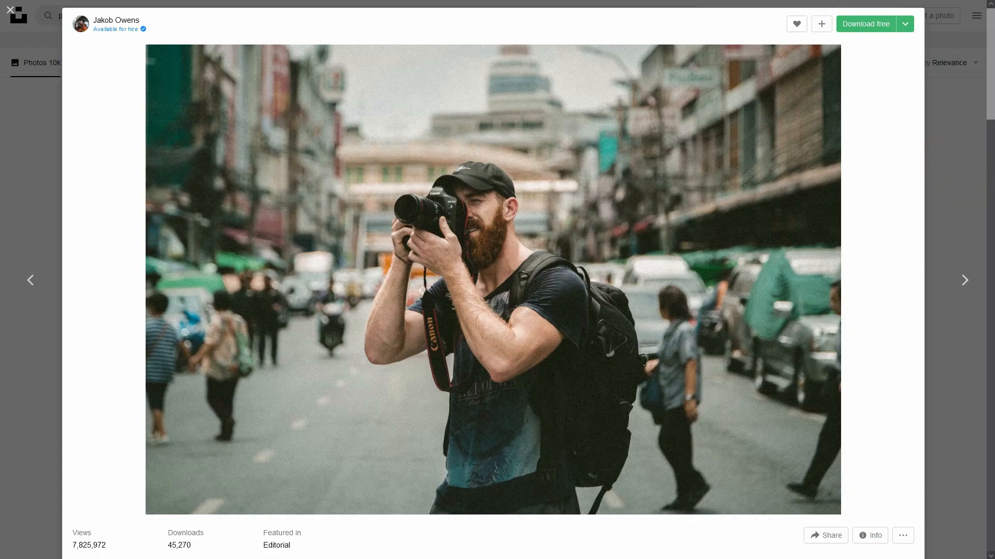
- Search Unsplash for 'male model' and browse the results
left_click(10, 10)
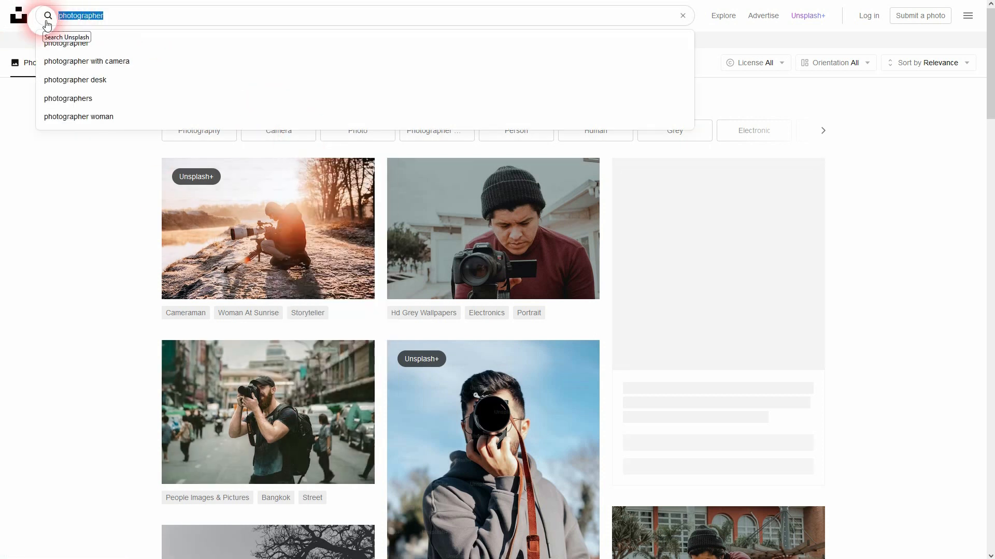
type("male model")
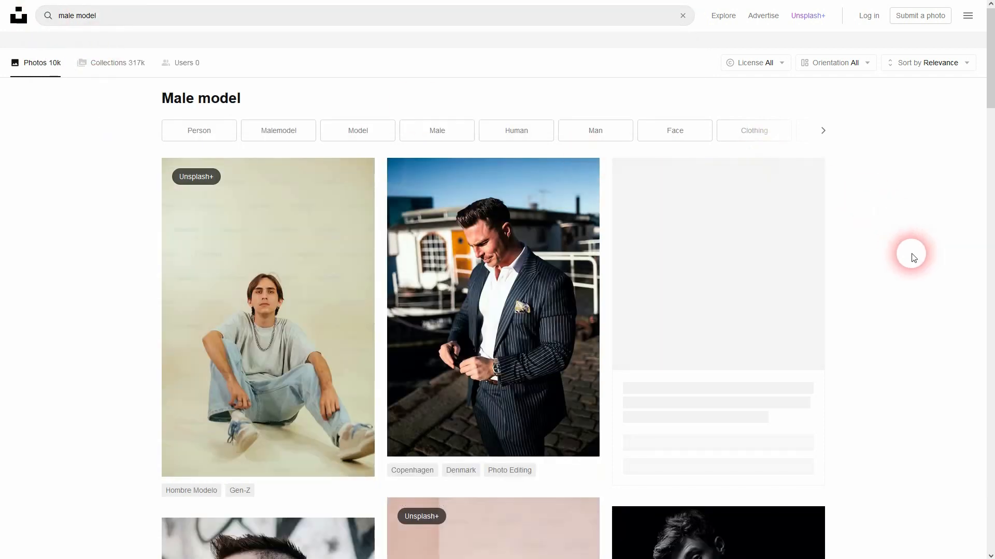
scroll("down", 3)
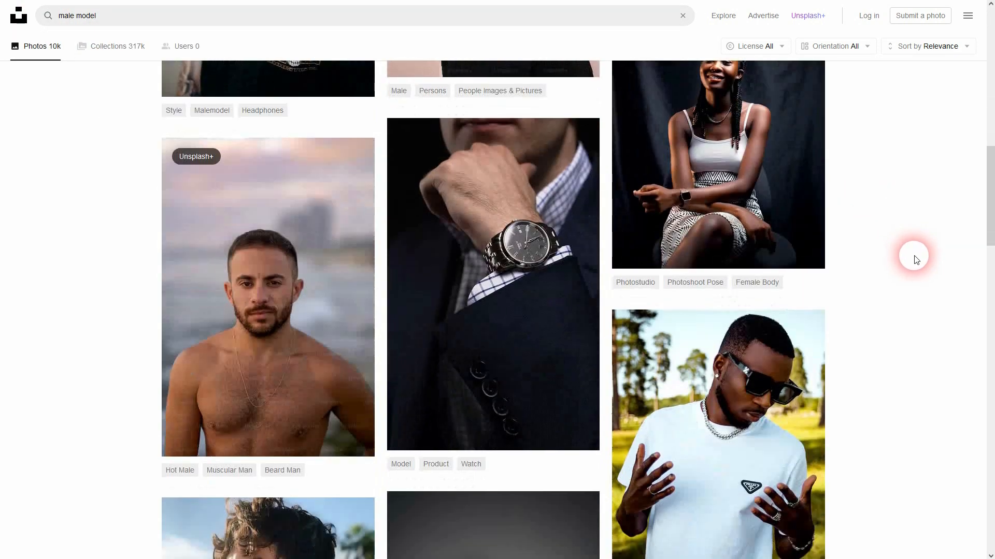
scroll("down", 3)
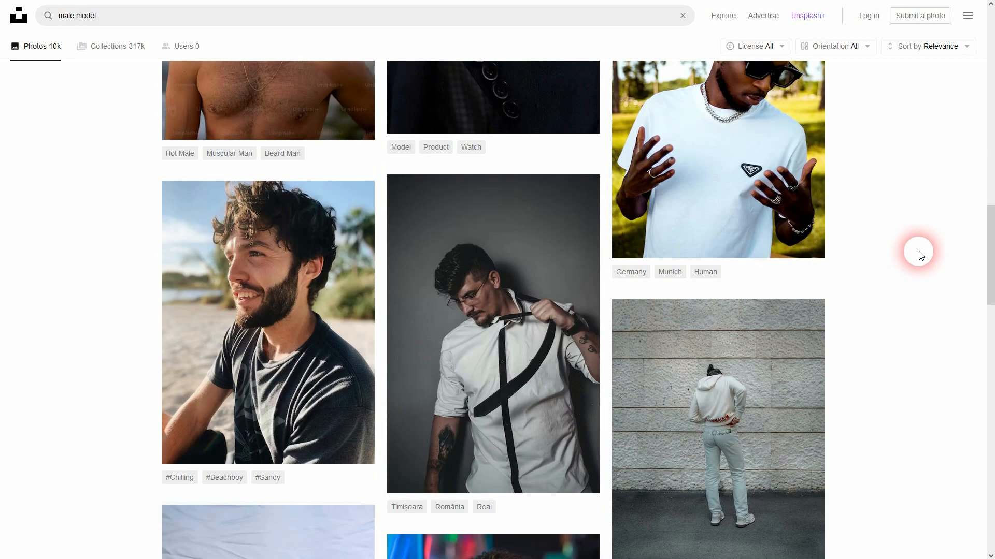
- Open the smiling bearded man photo and copy its image address
left_click(268, 322)
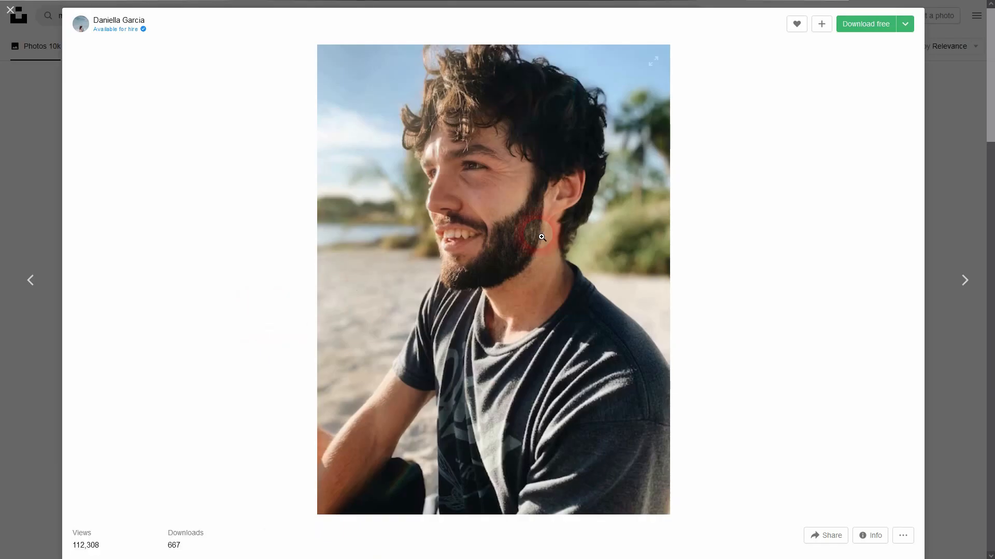
right_click(541, 237)
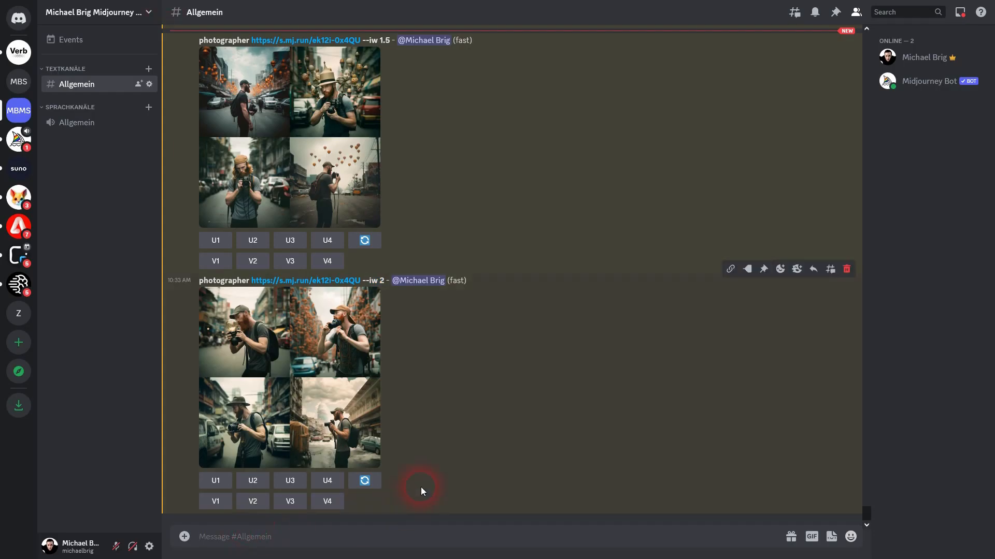
- Compose an /imagine prompt 'man, smiling, pixar rendered animation style' with the Unsplash link
type("/imagine prompt man")
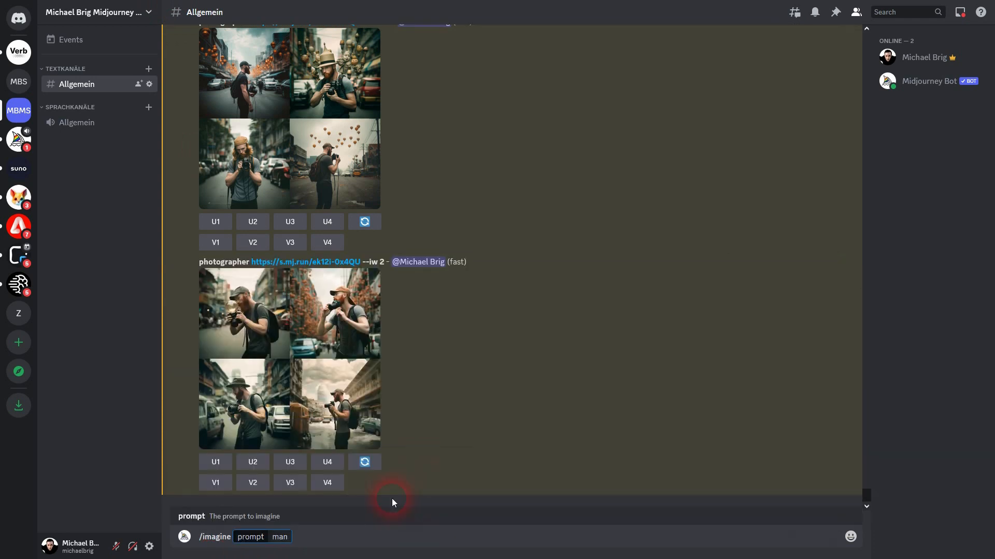
type("smiling,")
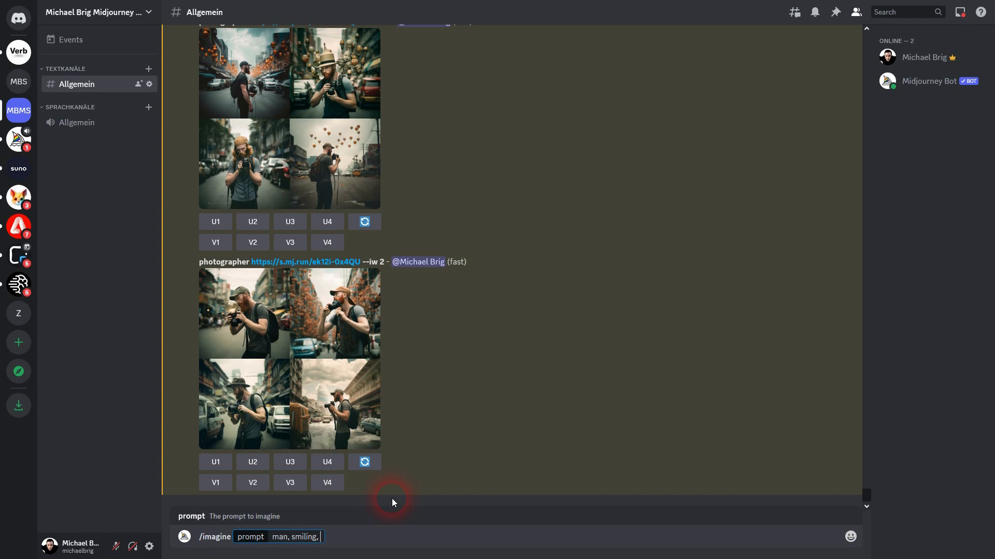
type("pi")
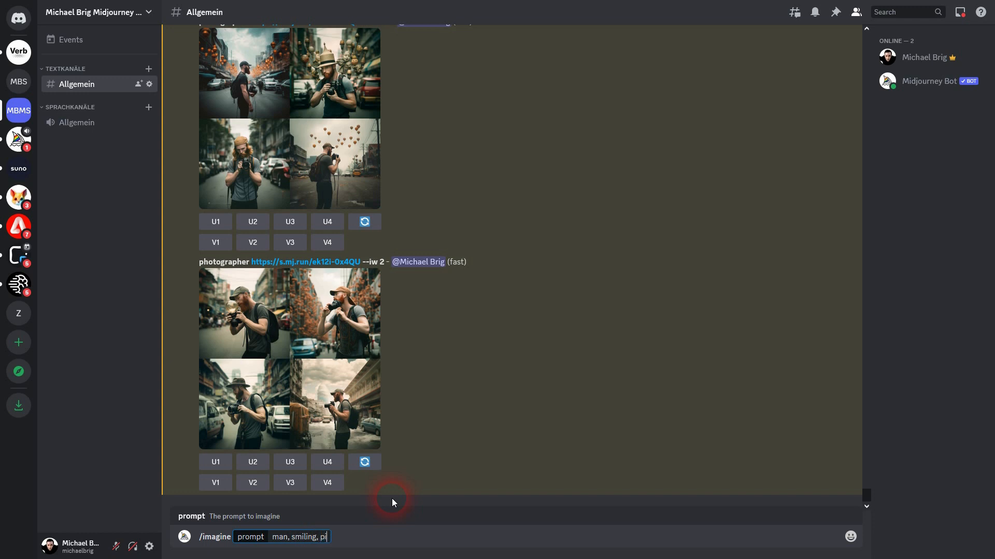
type("xar rendered sty")
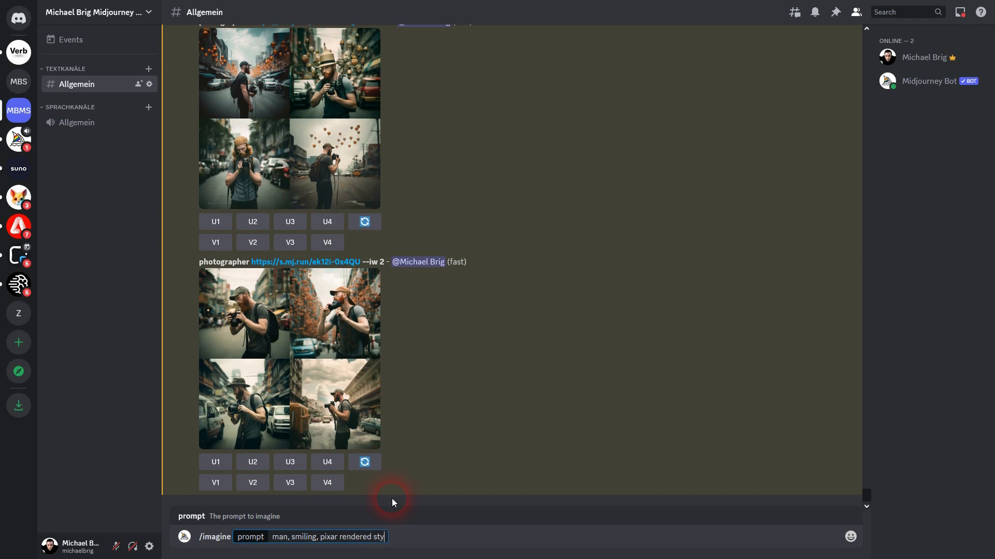
type("le")
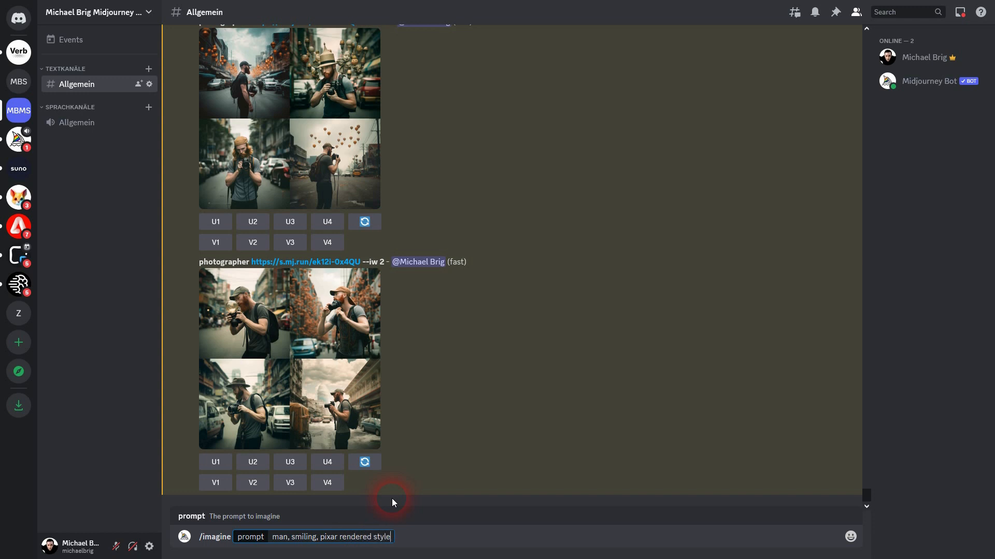
type("animation")
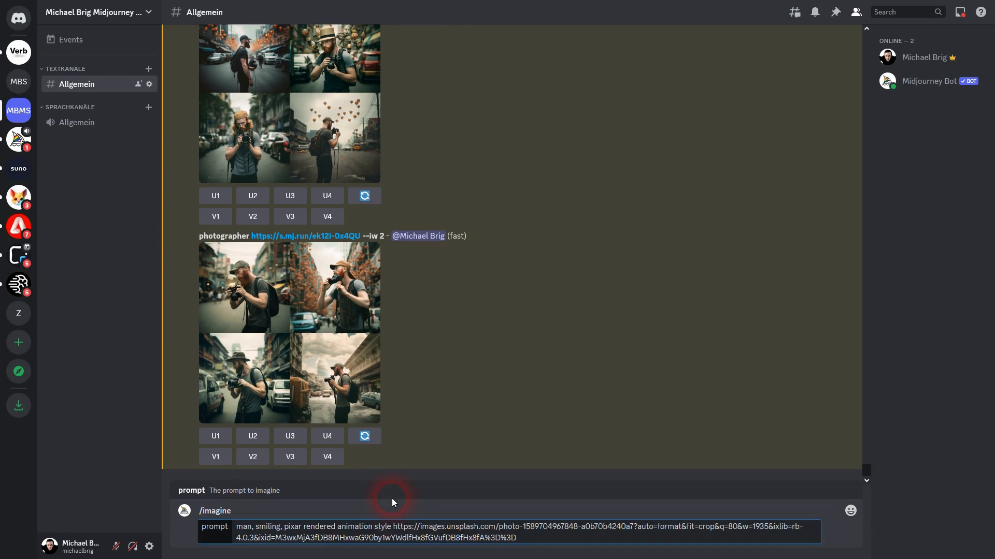
- Copy the whole prompt for reuse, send the job, and begin a -- parameter variant
key("ctrl+a")
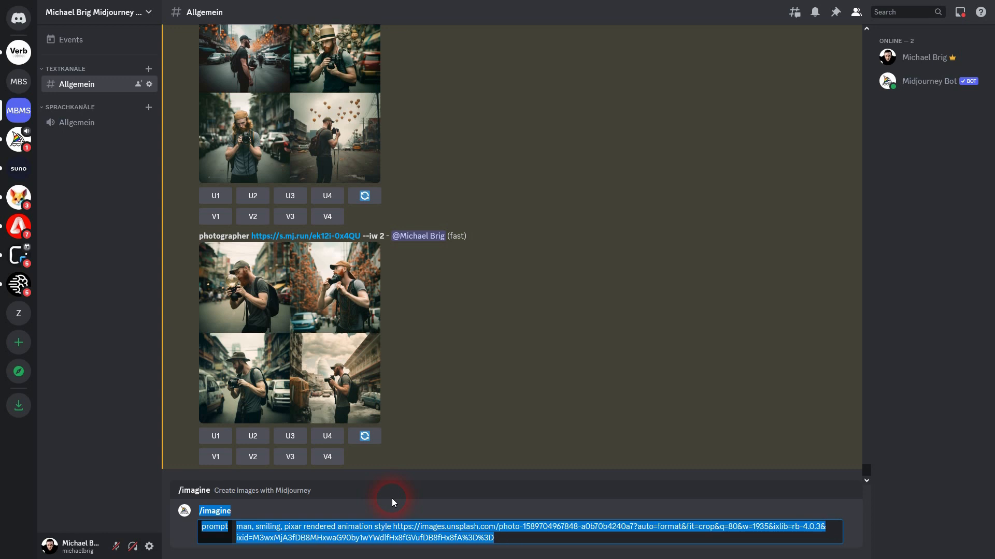
key("Enter")
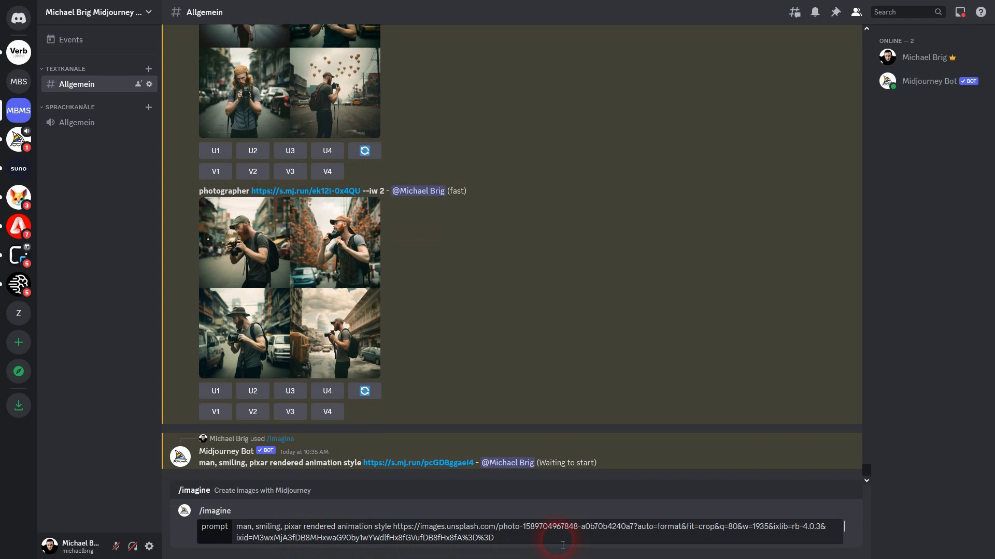
type("--")
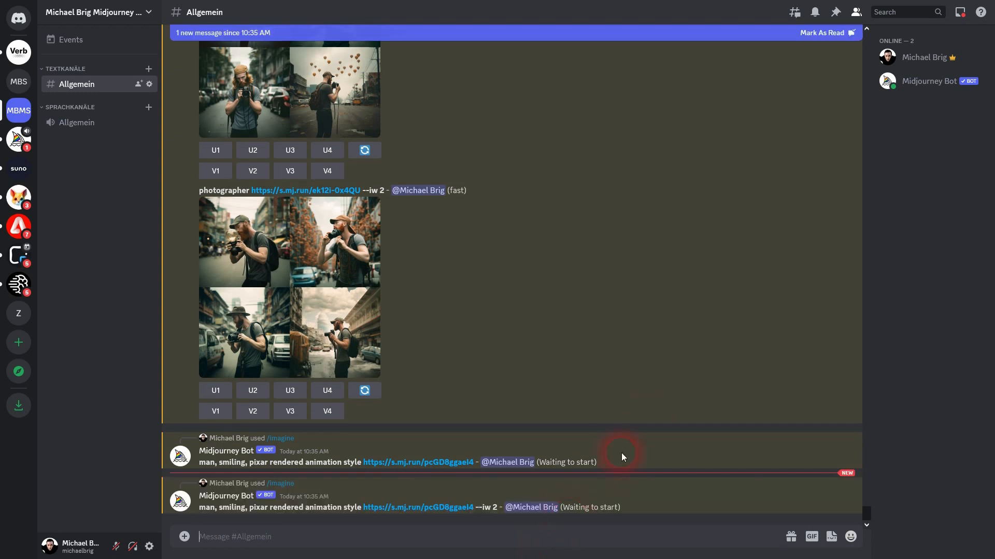
mouse_move(680, 346)
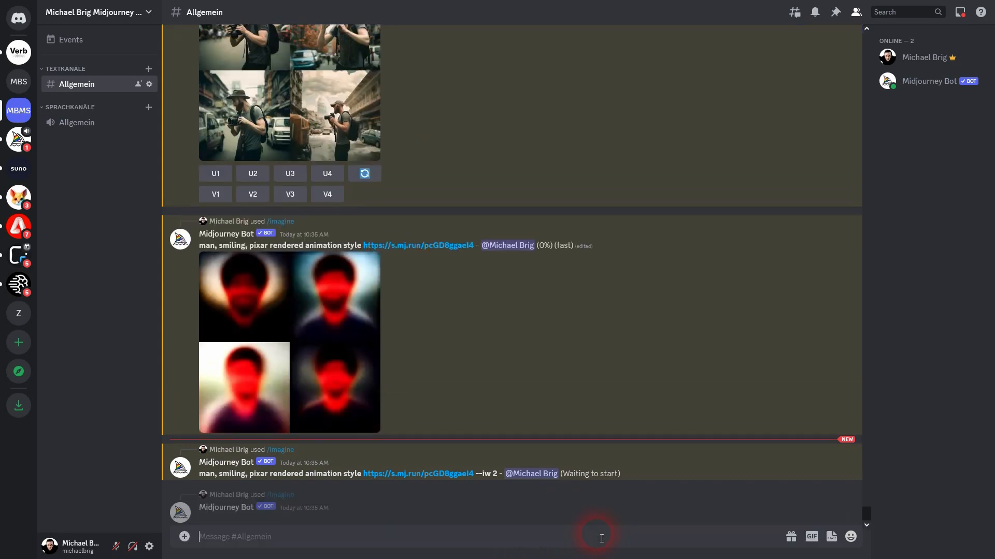
- Scroll through the smiling-man Pixar-style grids at default, --iw 2 and --iw .5 to compare them
scroll("down", 3)
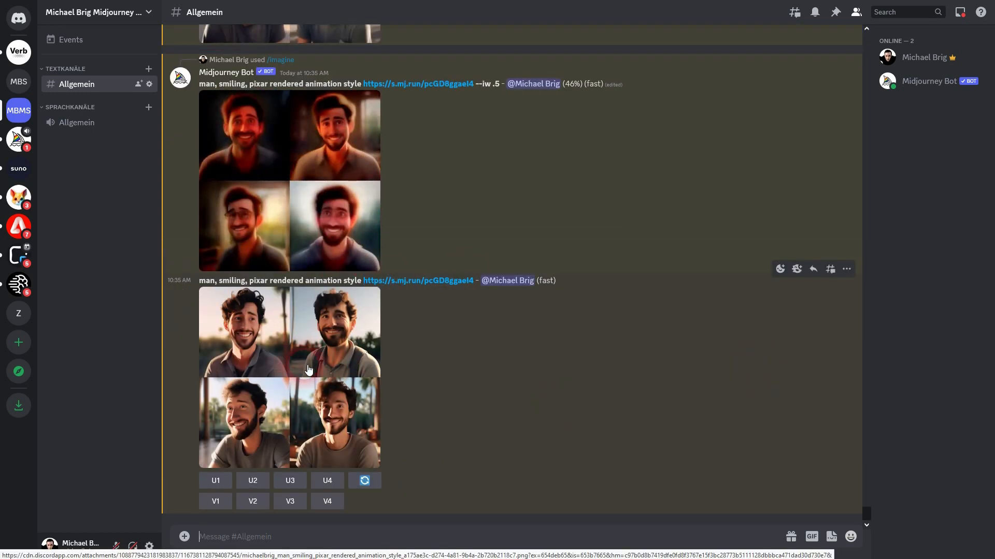
scroll("down", 3)
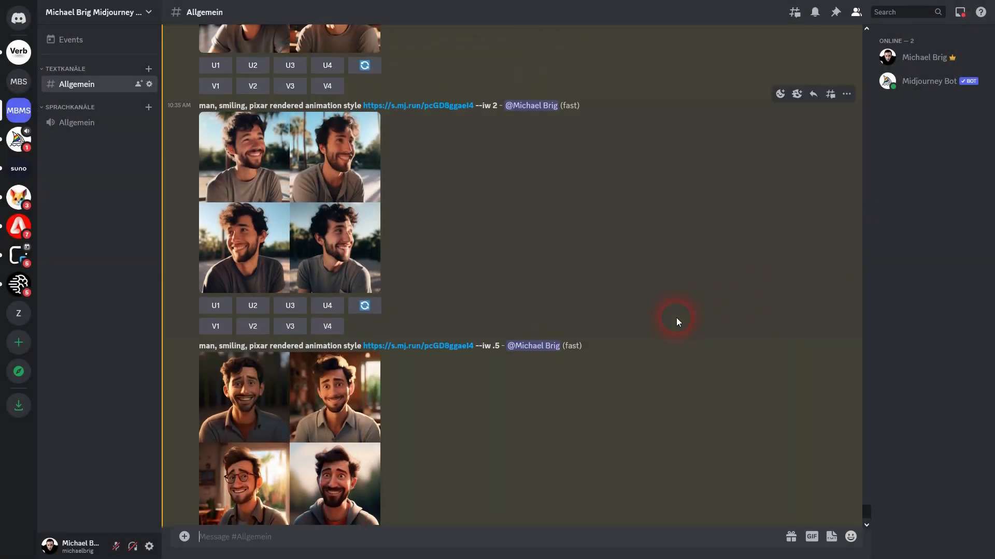
scroll("down", 3)
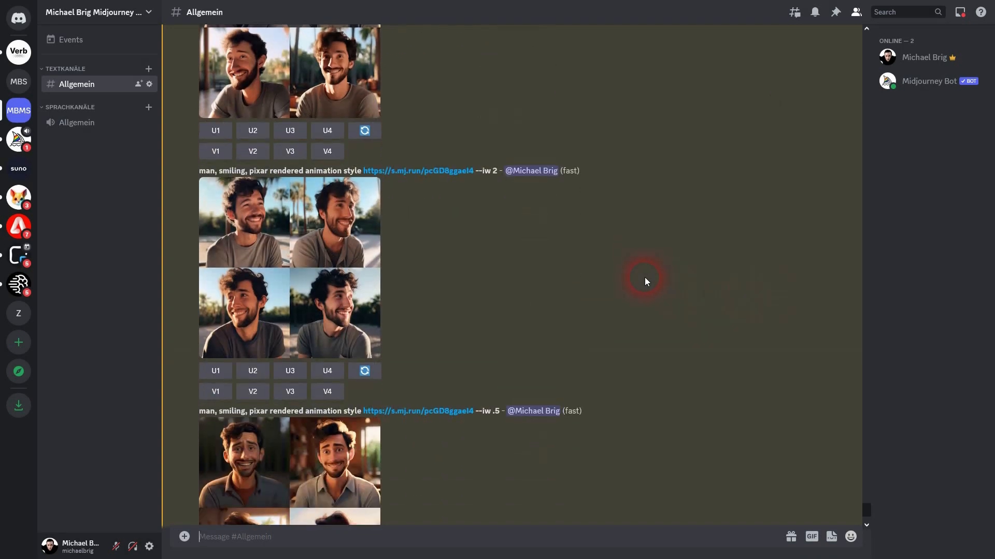
- Return to the Midjourney Docs Image Weight Parameter section with its cake examples
scroll("down", 3)
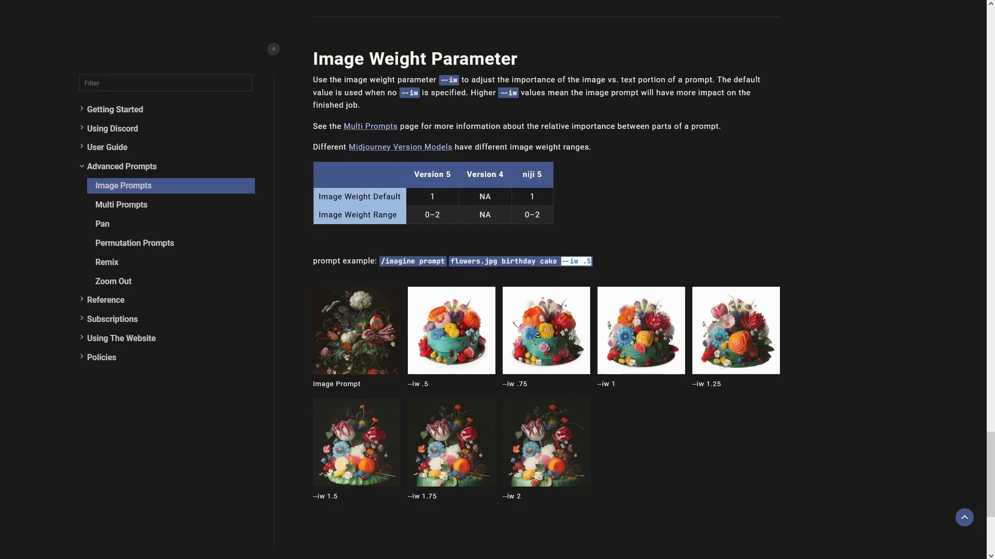
left_click(709, 217)
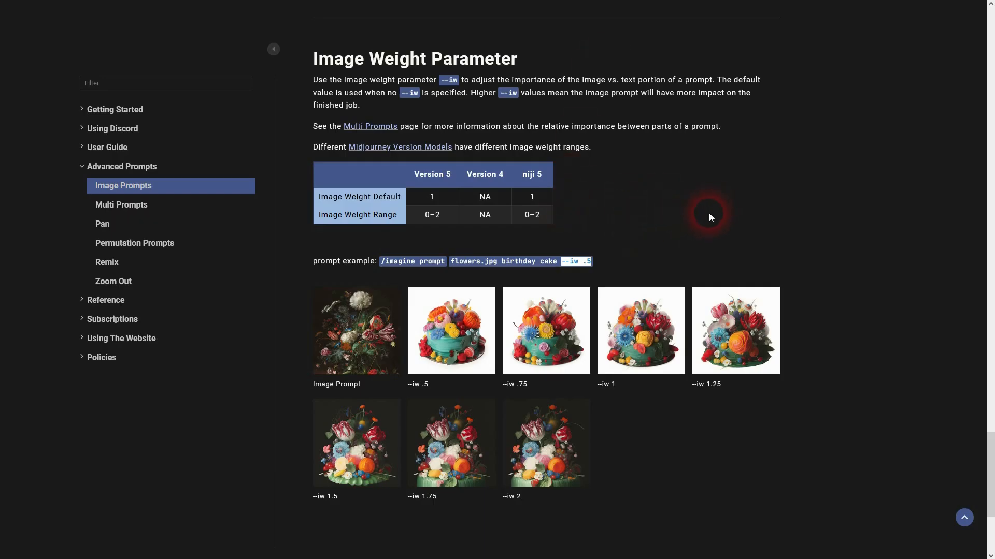